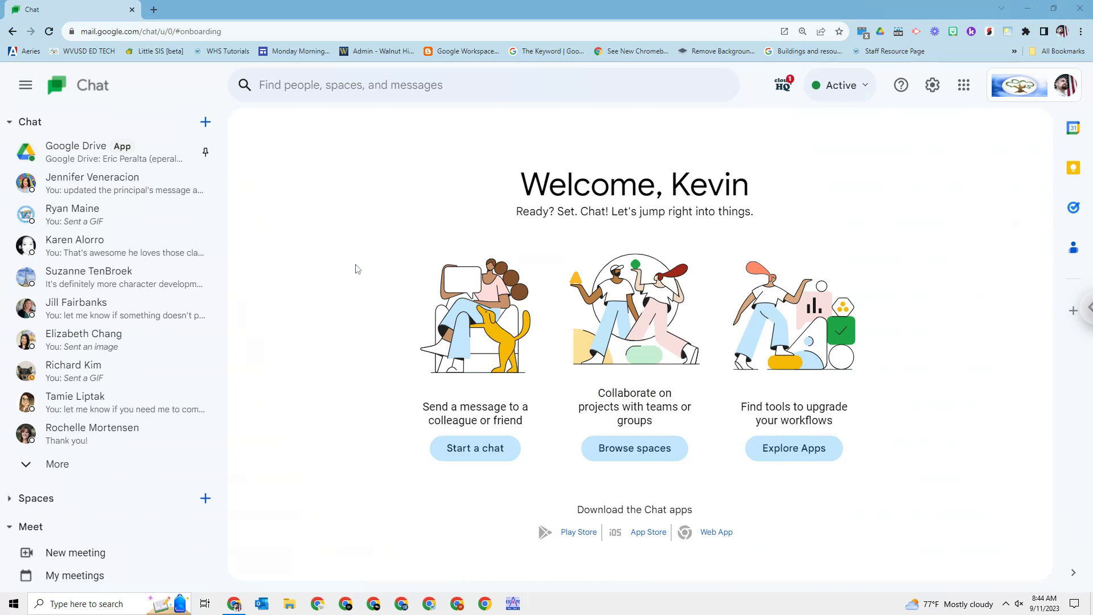
mouse_move(954, 136)
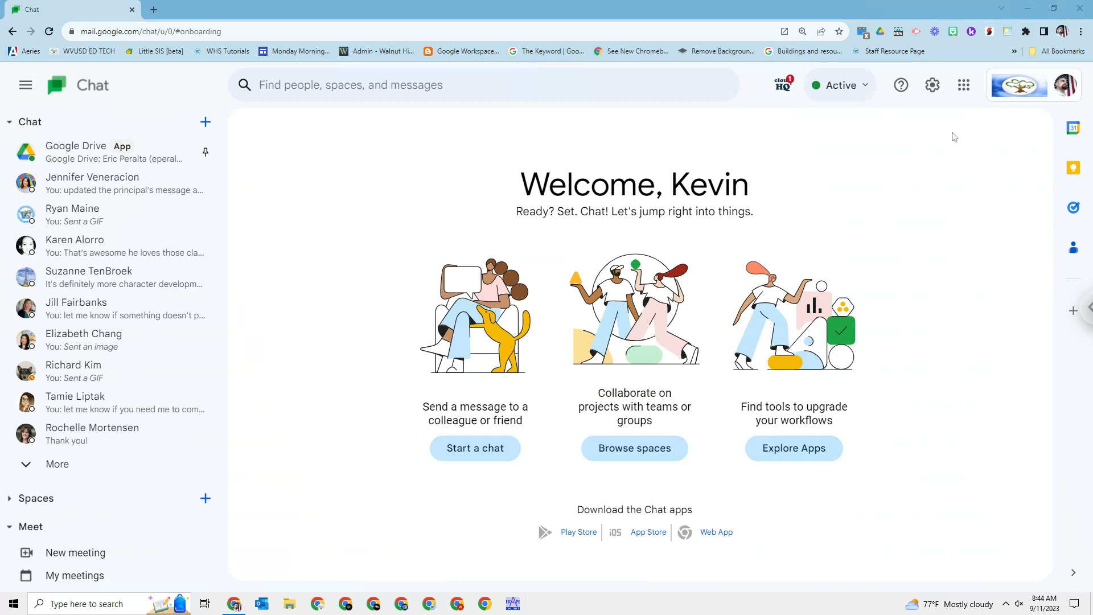
Create a Google Chat shortcut via Chrome's More tools, with 'Open as window' ticked
left_click(1081, 31)
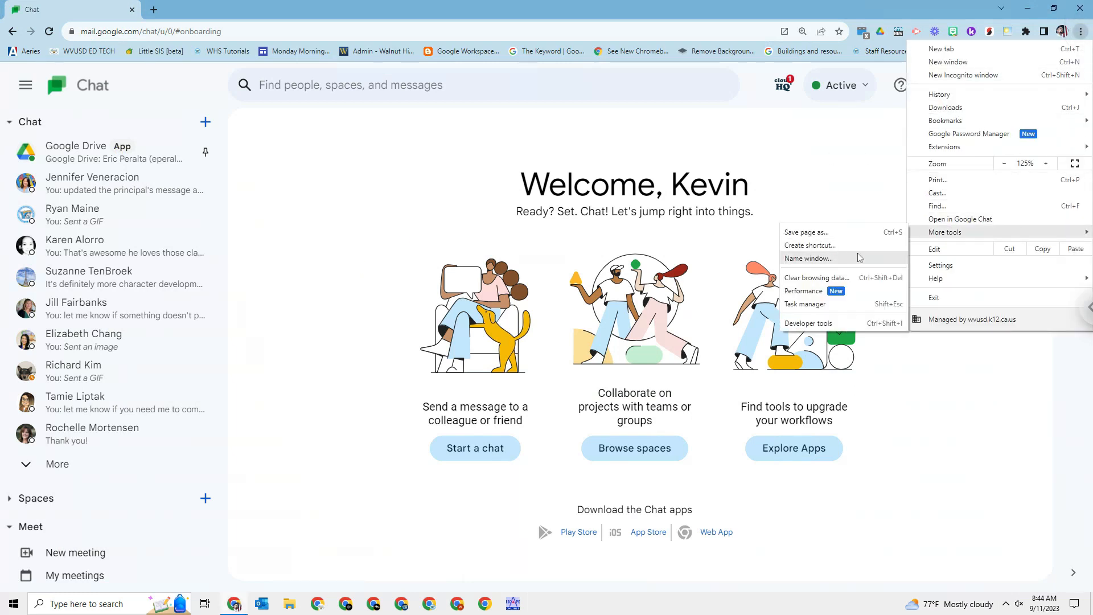
left_click(810, 245)
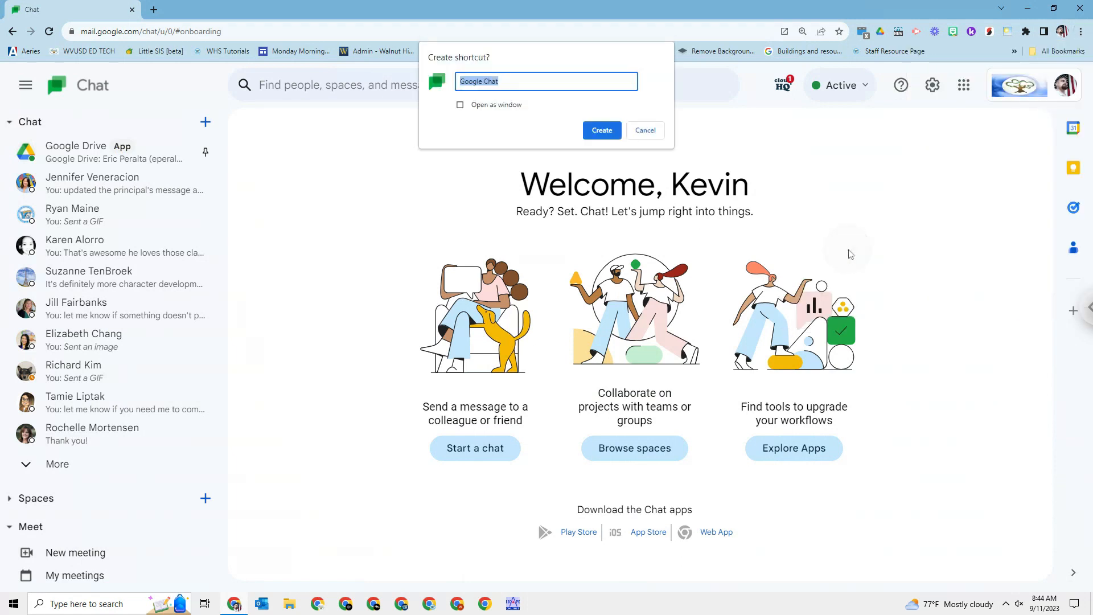
mouse_move(533, 169)
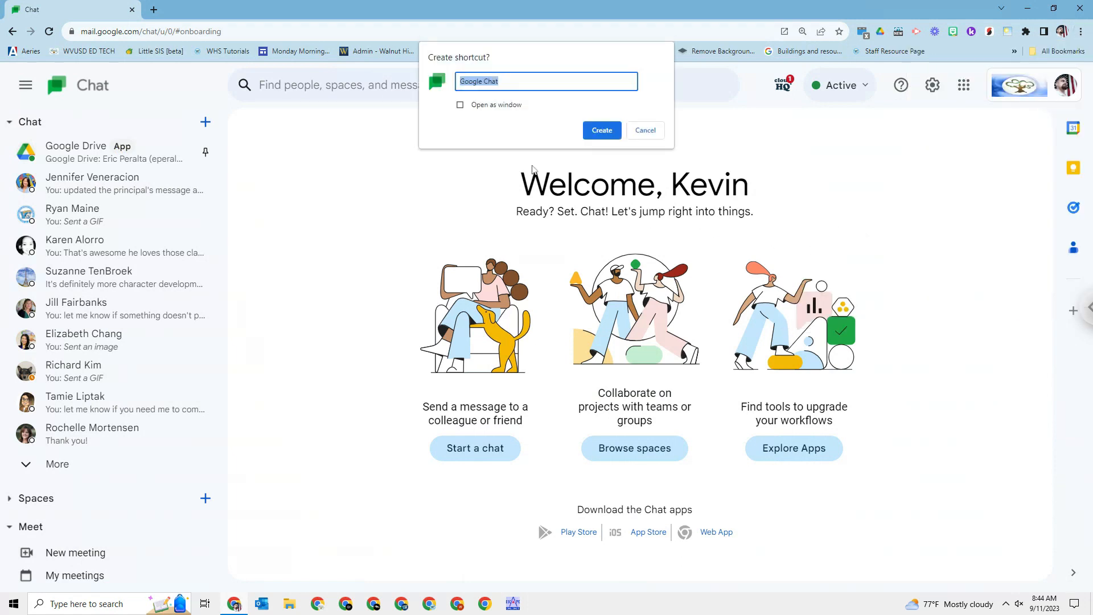
left_click(460, 105)
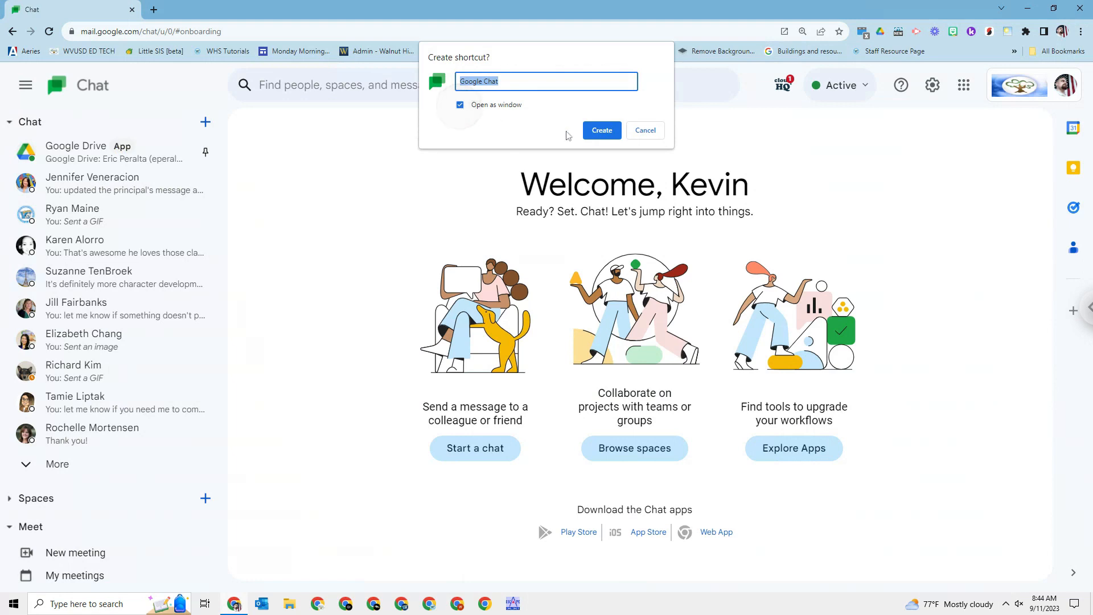
left_click(601, 130)
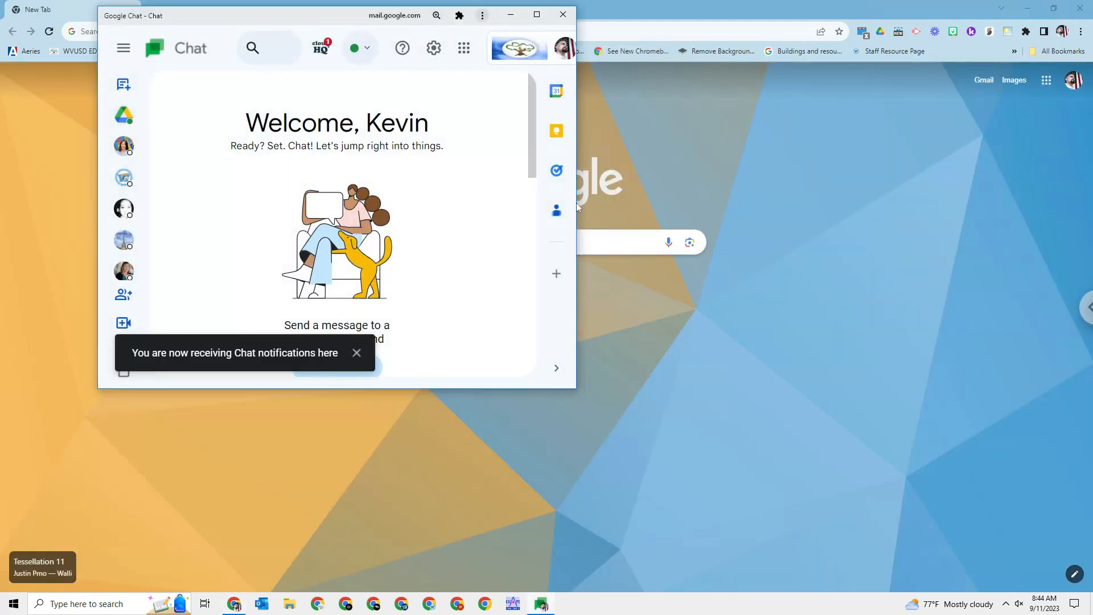
mouse_move(540, 603)
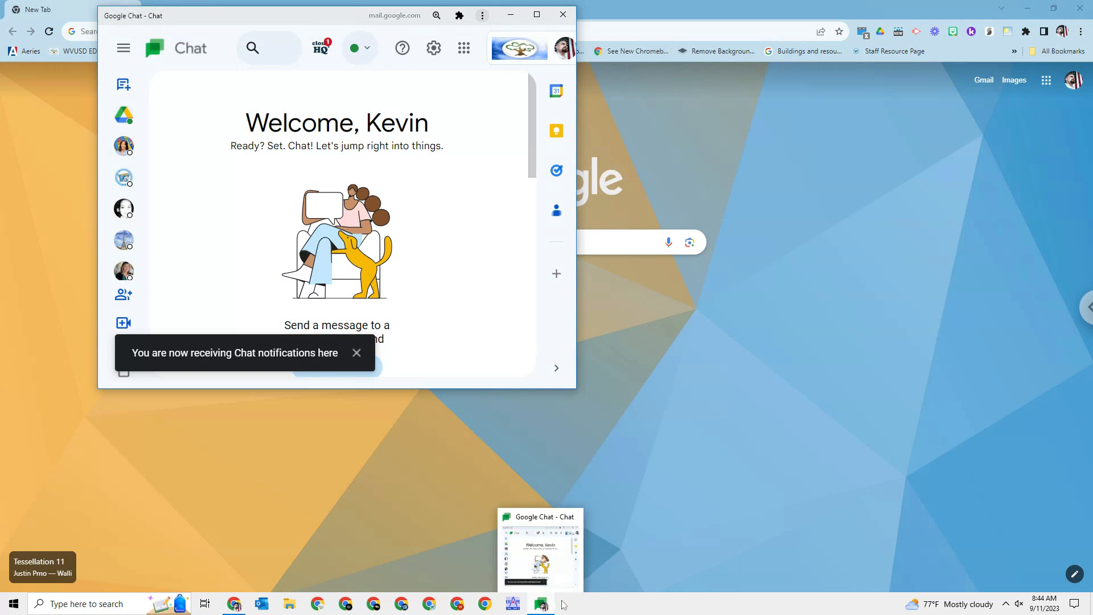
Launch Run and enter shell:startup to open the empty Startup folder in File Explorer
left_click(357, 353)
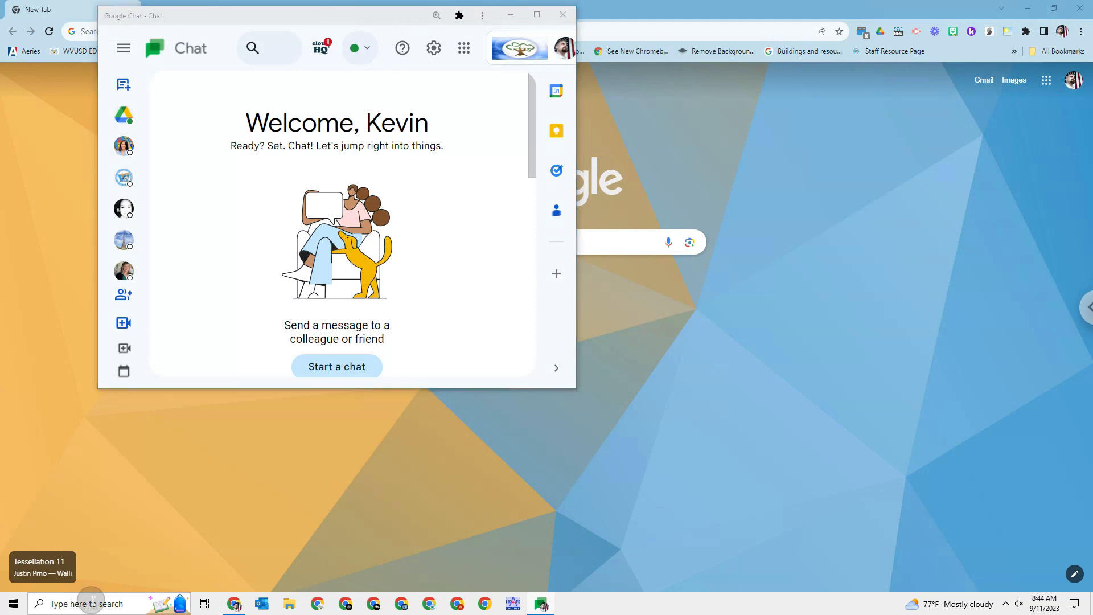
type("run")
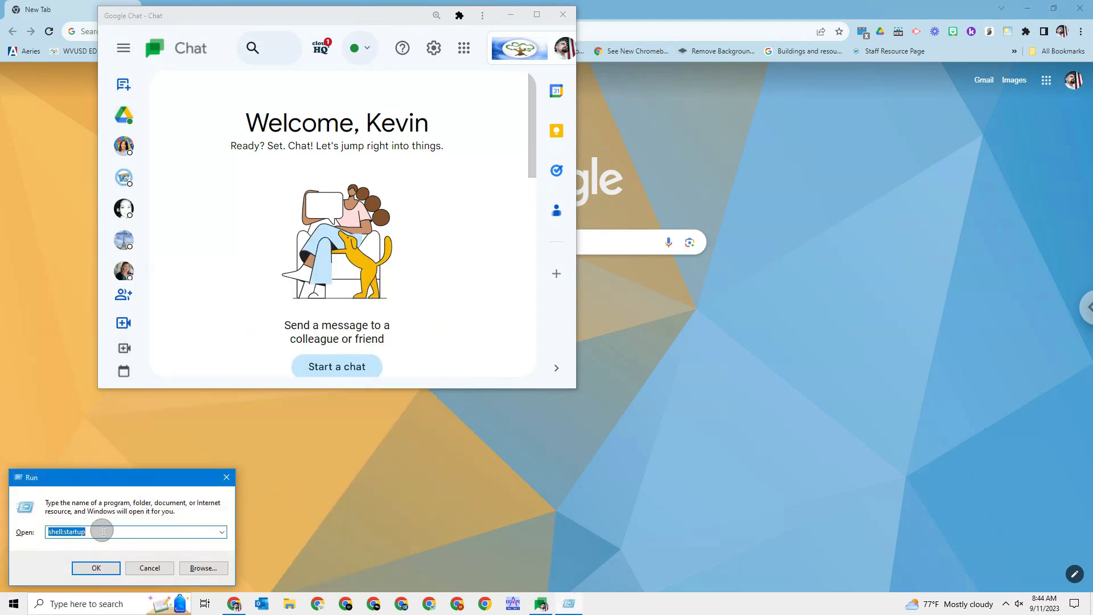
key("Backspace")
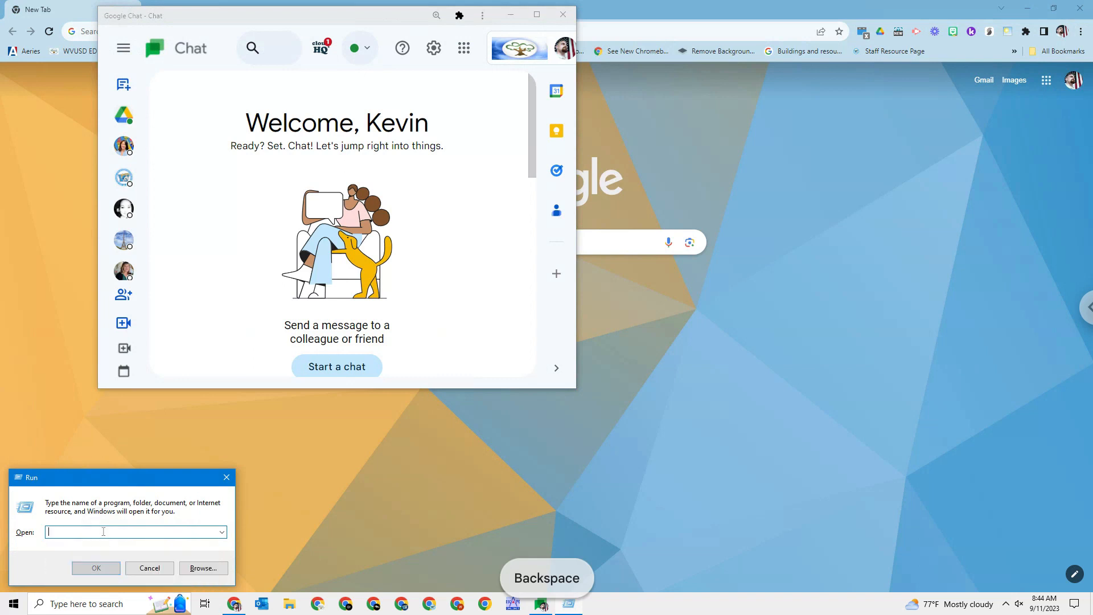
type("shell:startup")
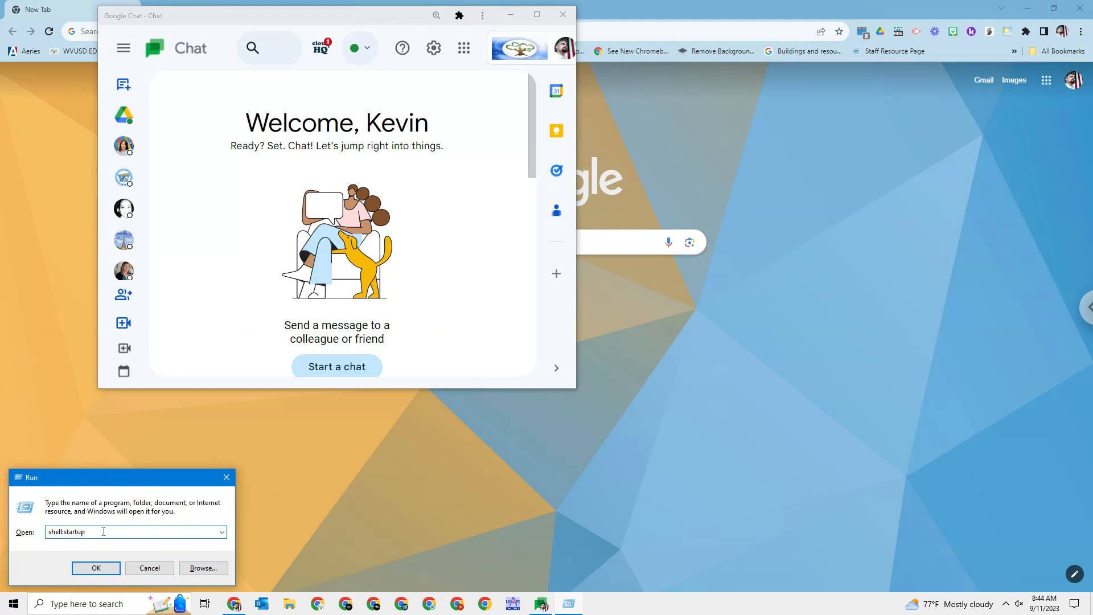
left_click(96, 568)
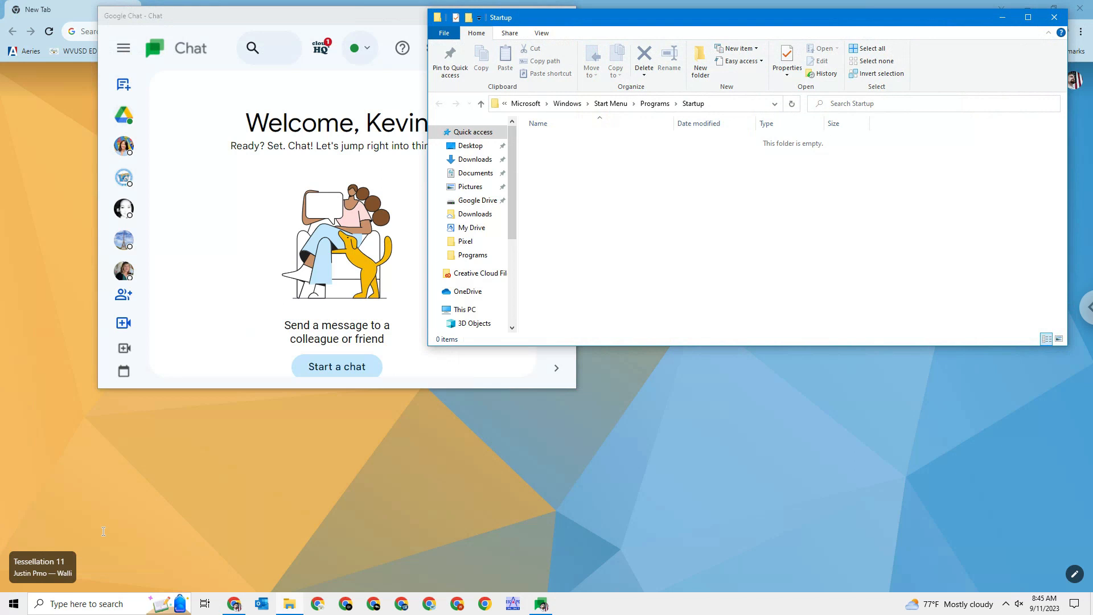
mouse_move(190, 469)
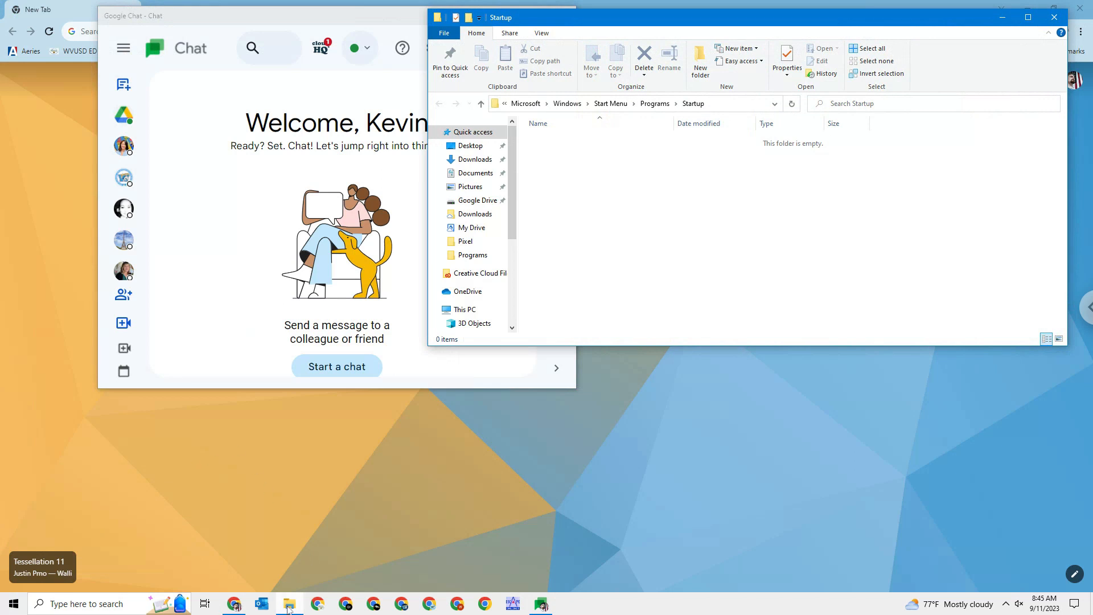
Open a second File Explorer window from the taskbar and show the Desktop folder
right_click(288, 603)
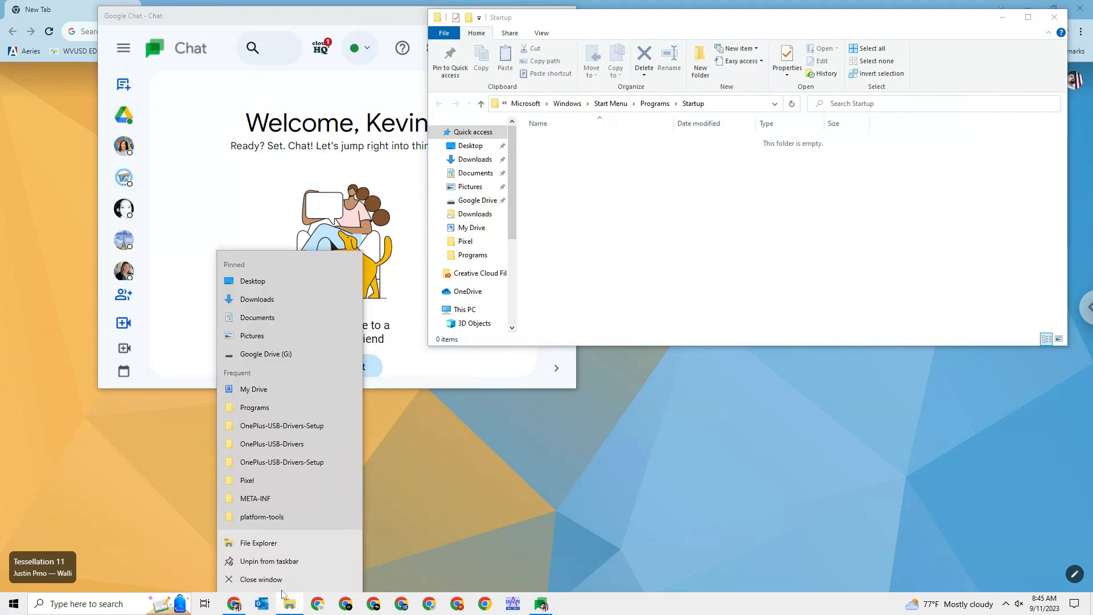
left_click(258, 543)
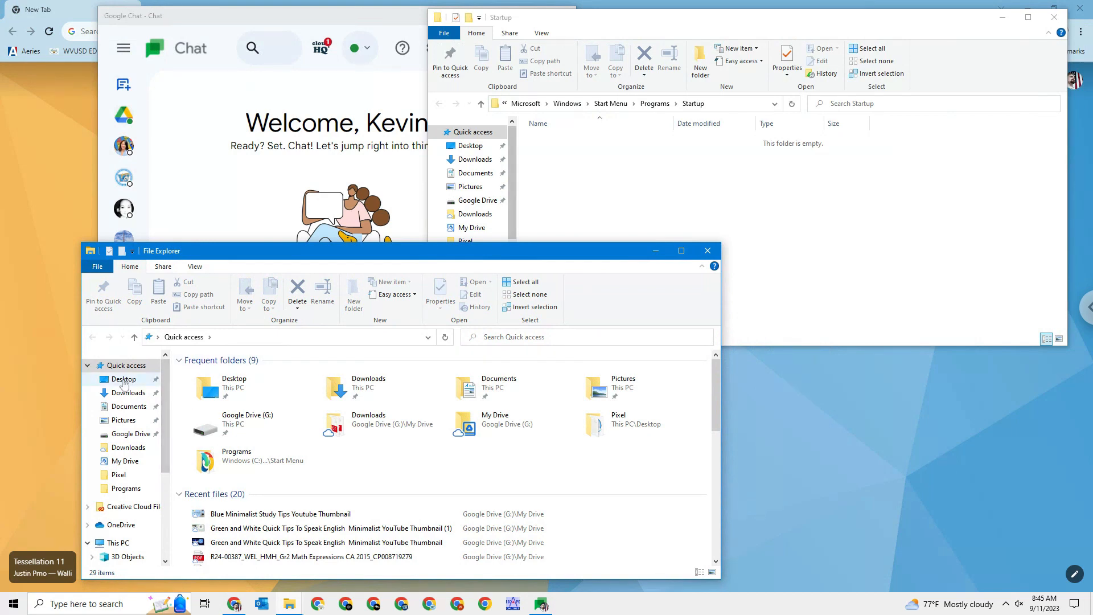
left_click(123, 379)
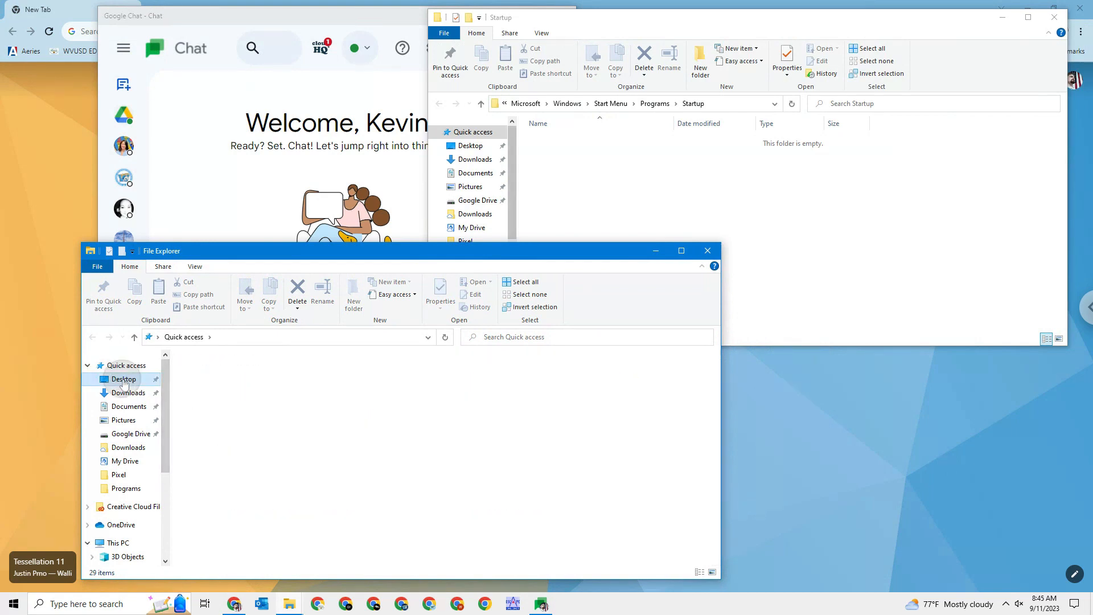
left_click(123, 378)
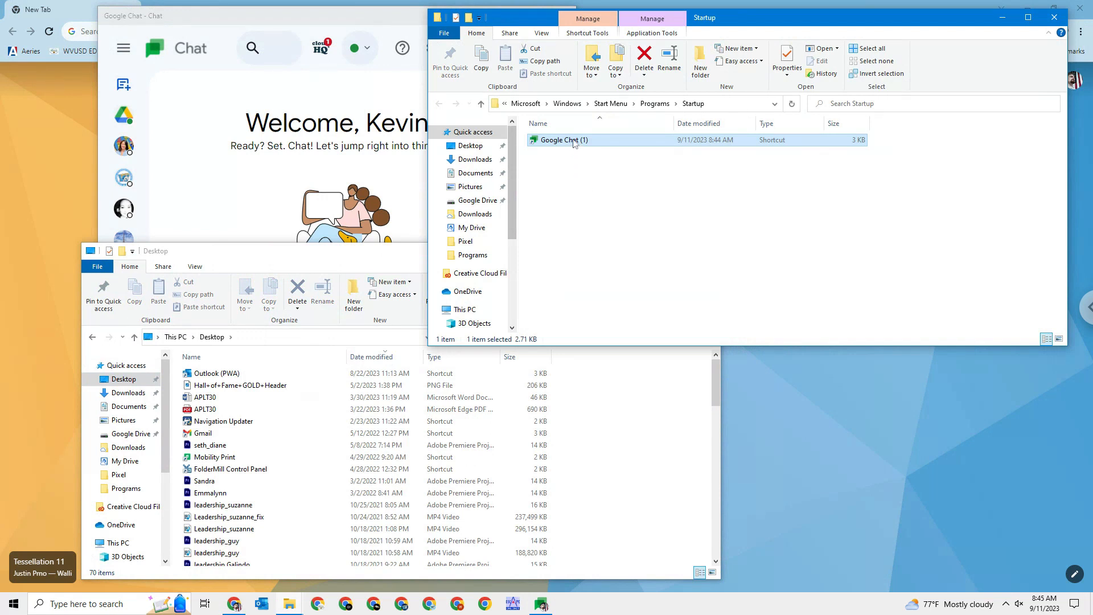
Set the Google Chat (1) shortcut's Run option to Maximized in its Properties
right_click(563, 140)
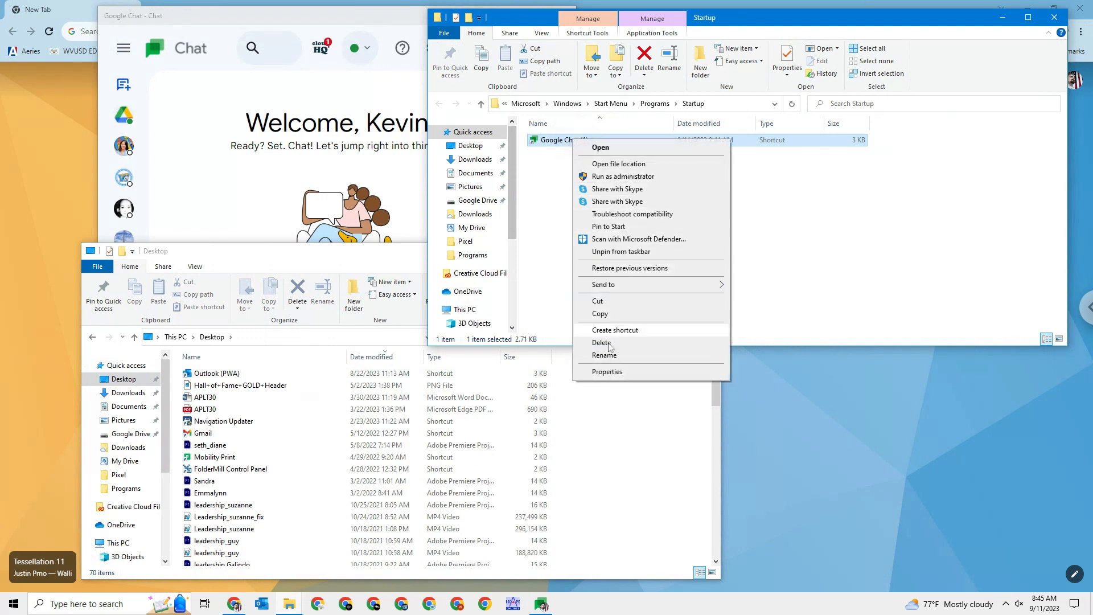
left_click(608, 372)
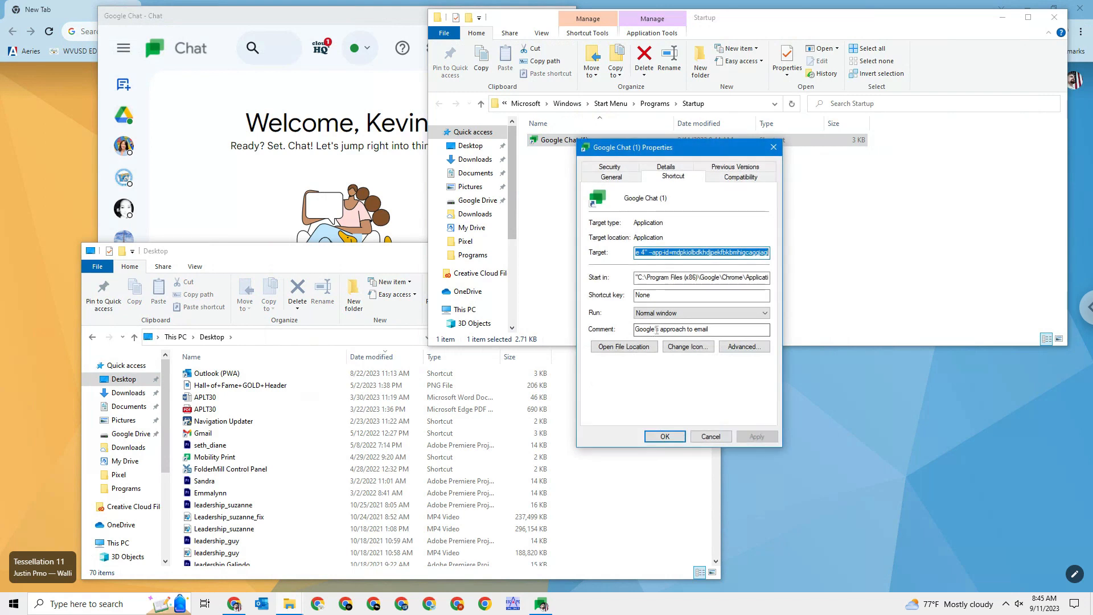
left_click(765, 312)
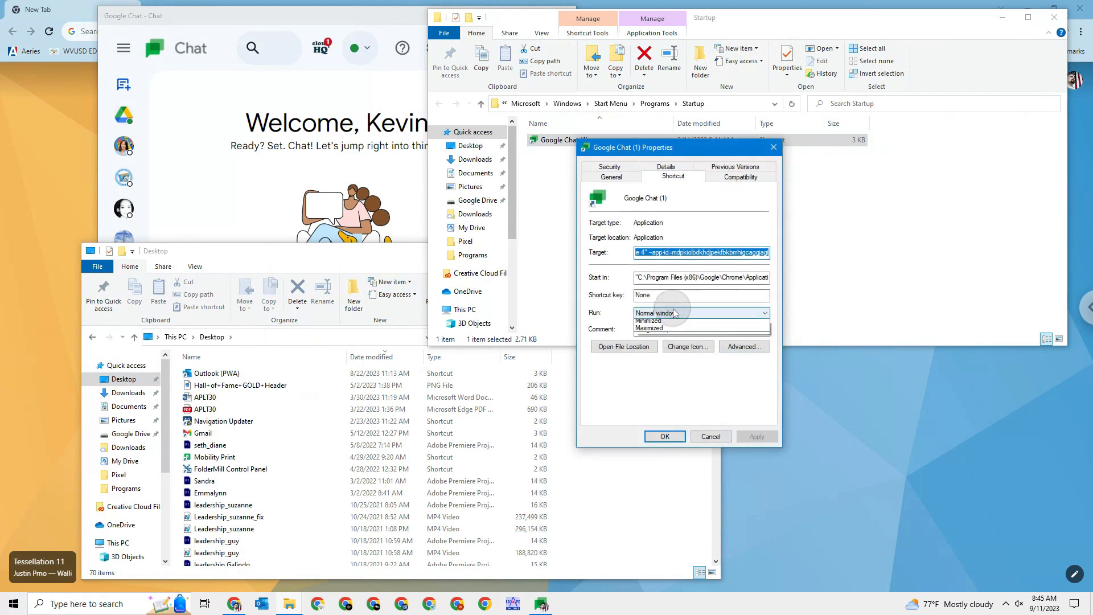
left_click(649, 328)
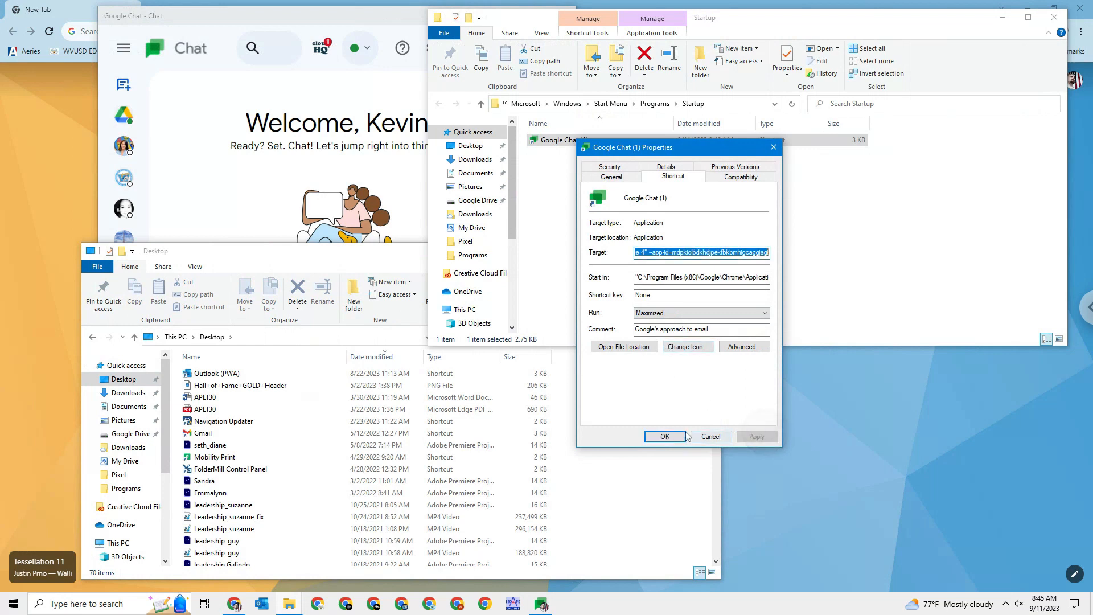
left_click(662, 436)
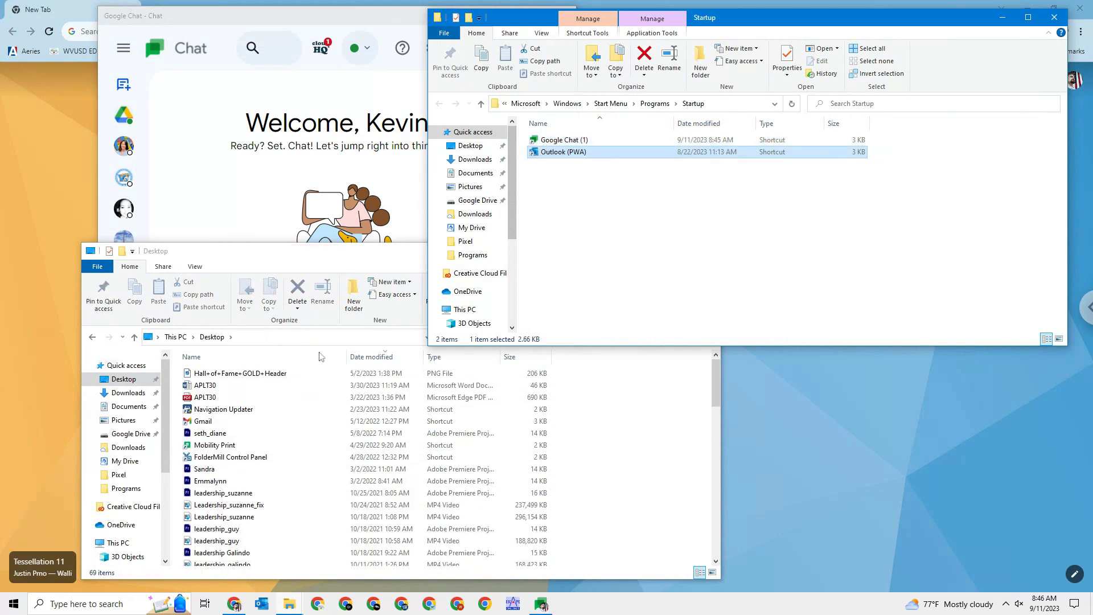
Scroll further down the Desktop folder listing
scroll("down", 3)
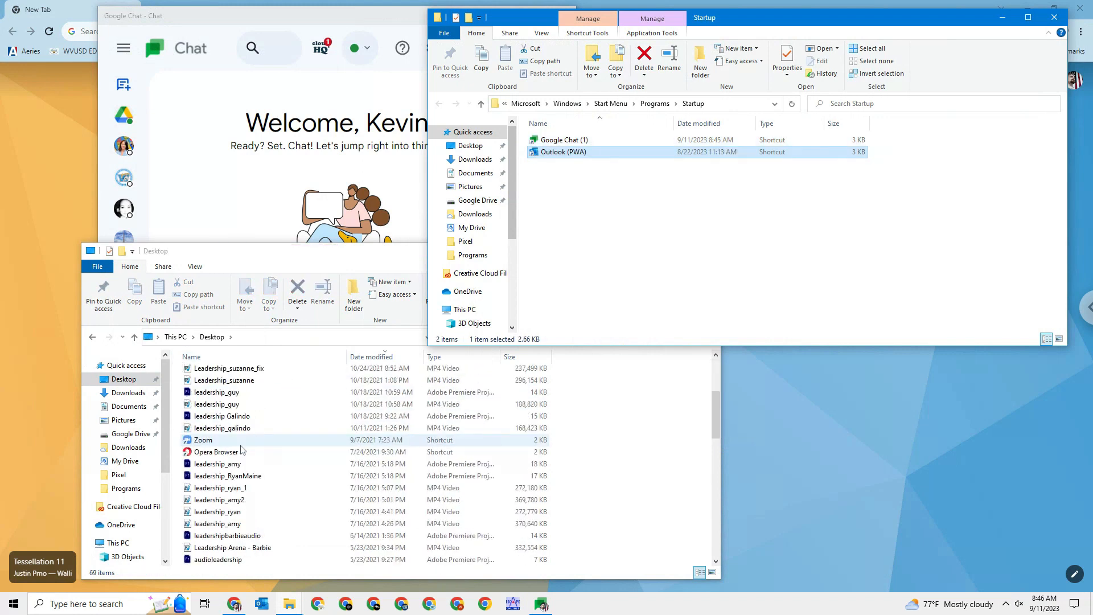
scroll("down", 3)
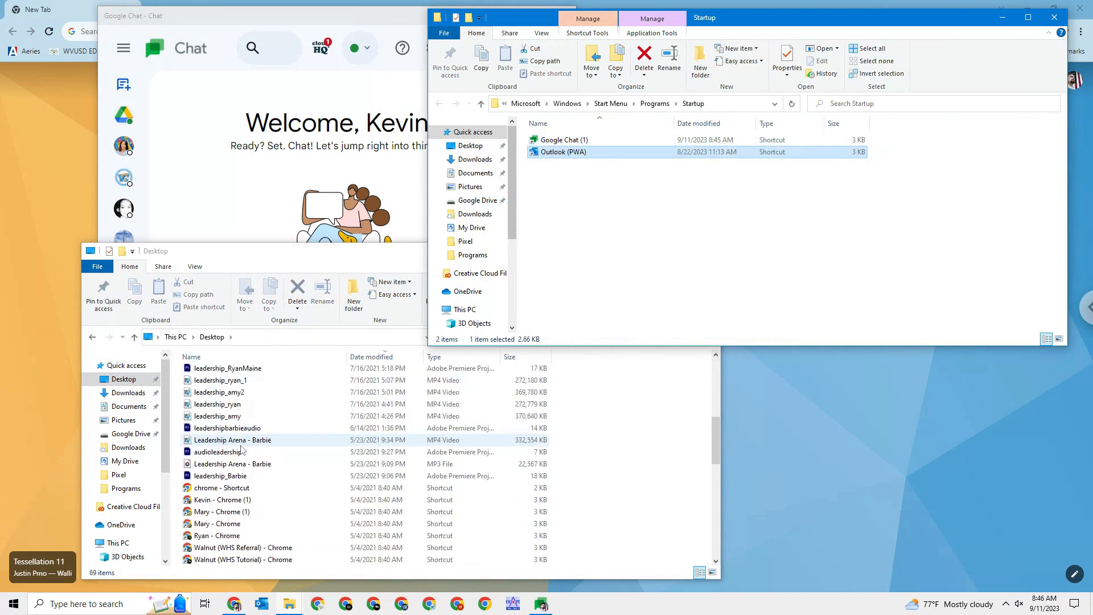